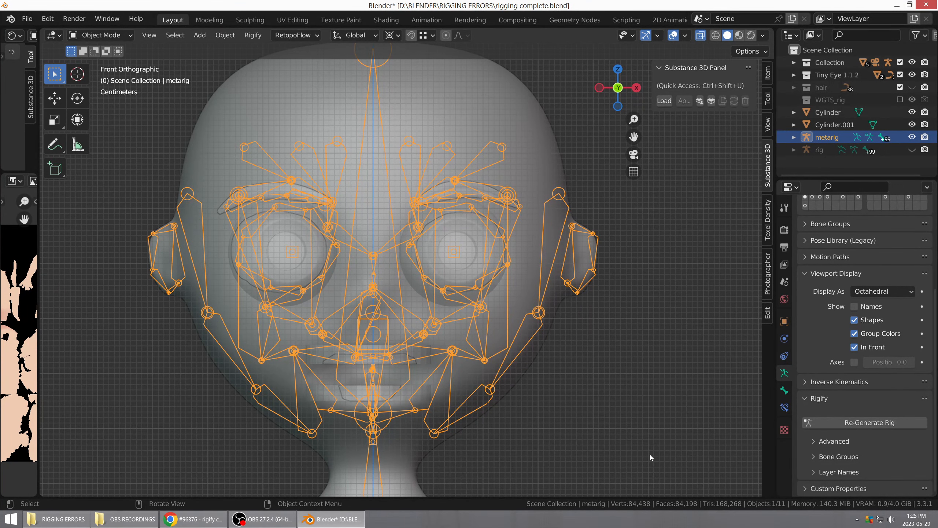
{"action": "mouse_move", "coordinate": [654, 457]}
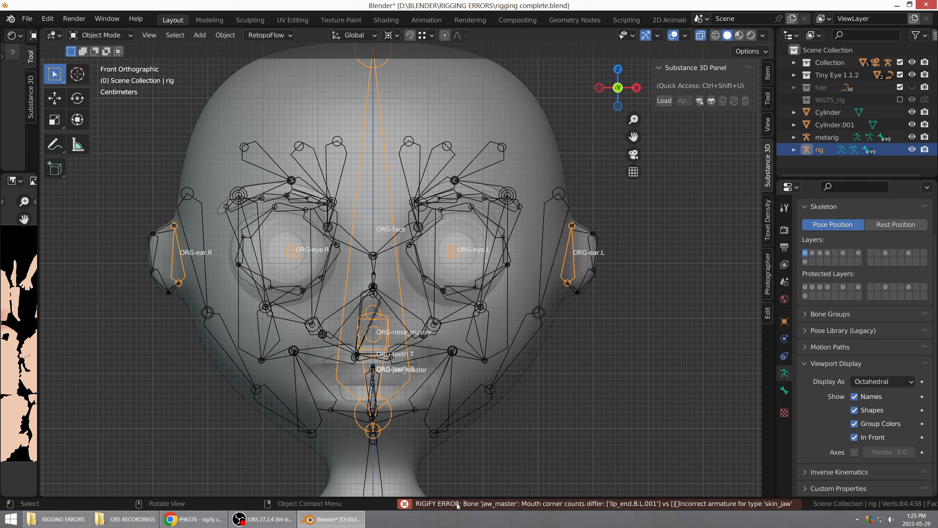
{"action": "mouse_move", "coordinate": [600, 512]}
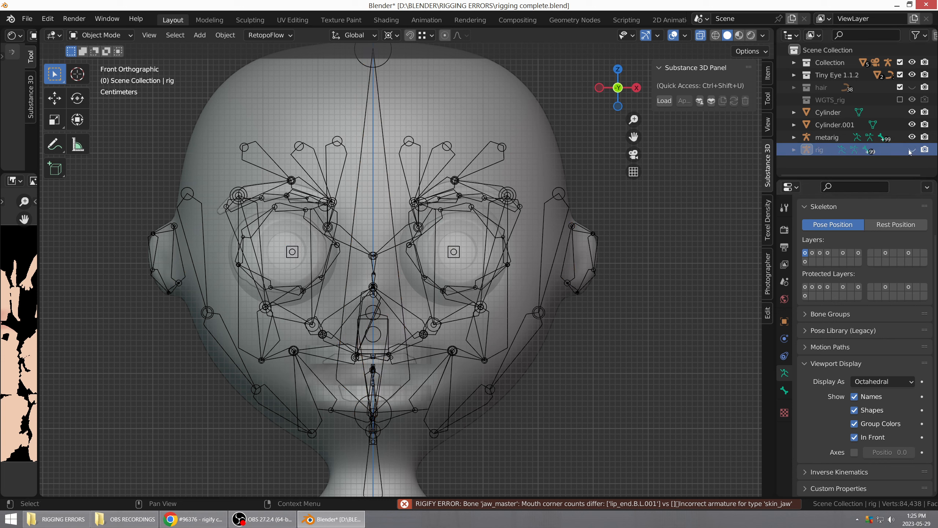
- Hide the broken generated rig from the viewport via its Outliner eye icon
{"action": "left_click", "coordinate": [826, 137]}
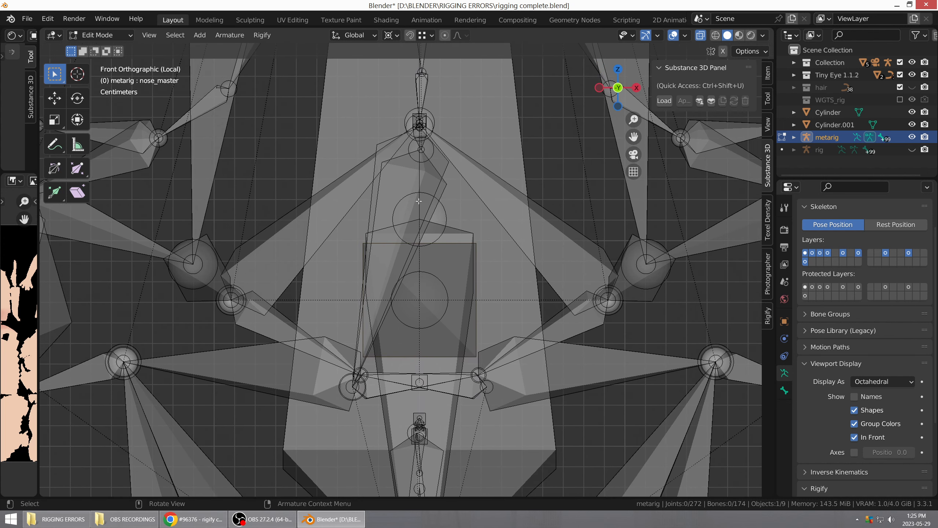
{"action": "mouse_move", "coordinate": [431, 189]}
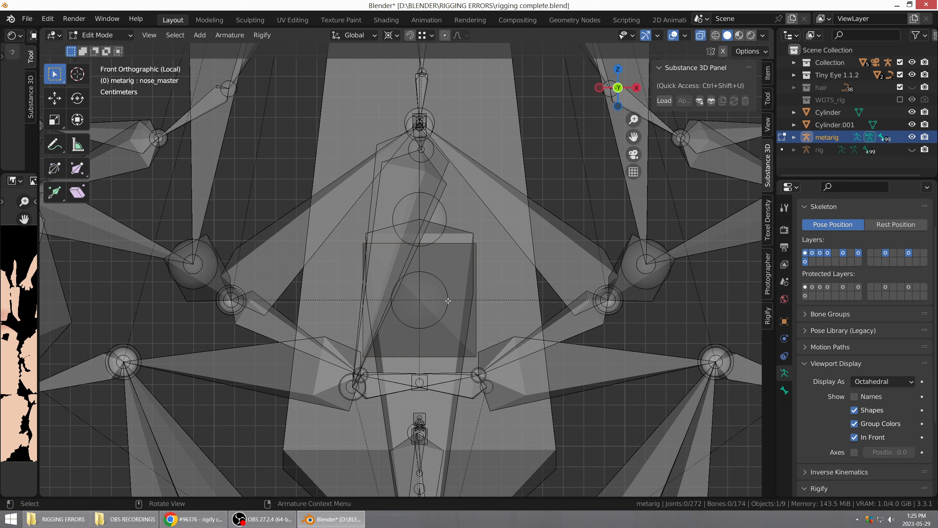
{"action": "mouse_move", "coordinate": [420, 260]}
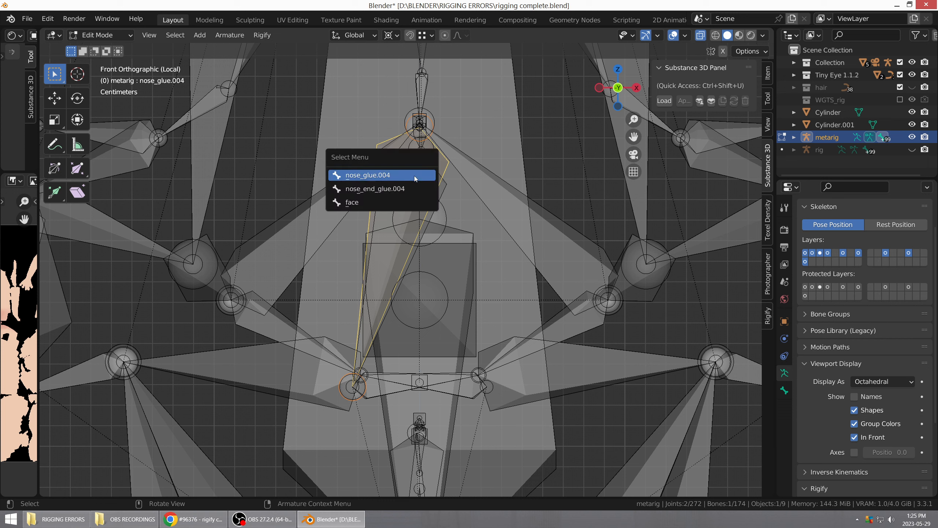
{"action": "mouse_move", "coordinate": [393, 195]}
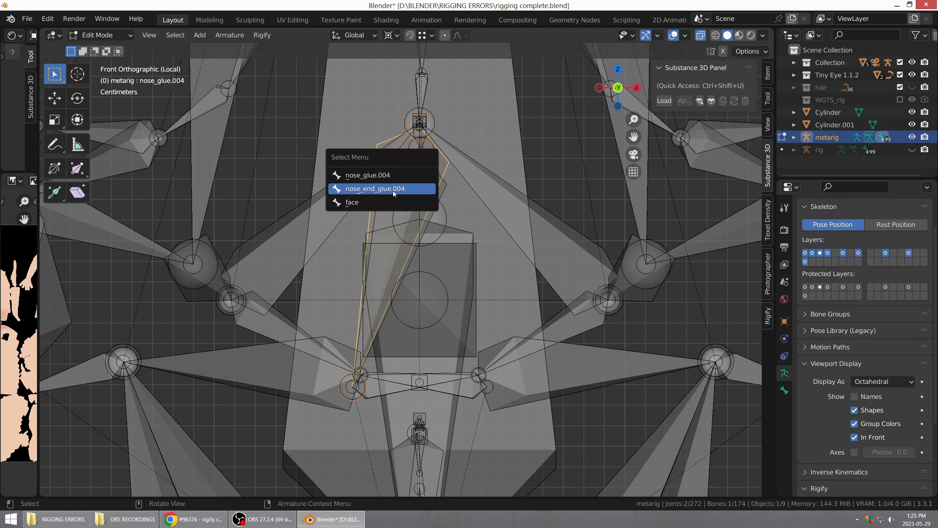
{"action": "mouse_move", "coordinate": [389, 193]}
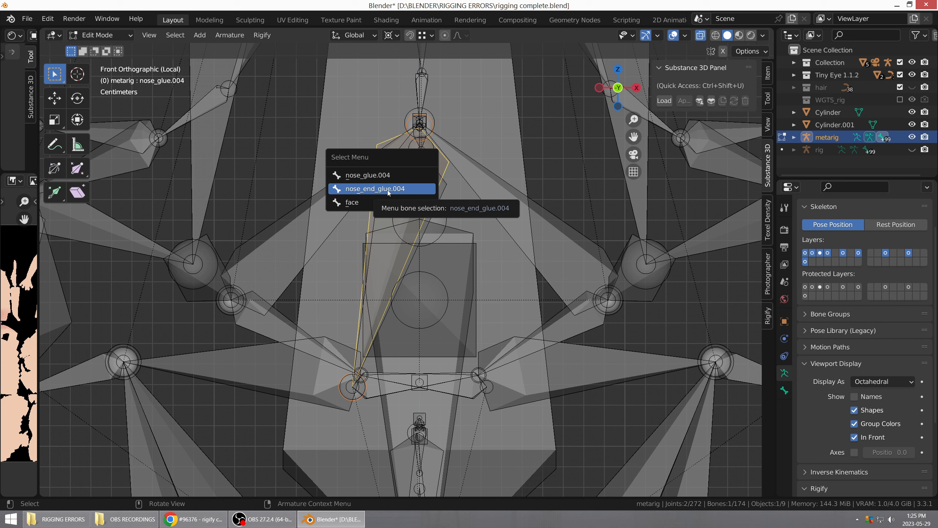
- Choose nose_end_glue.004 among the overlapping nose bones, then the lip corner joint below it
{"action": "left_click", "coordinate": [385, 189]}
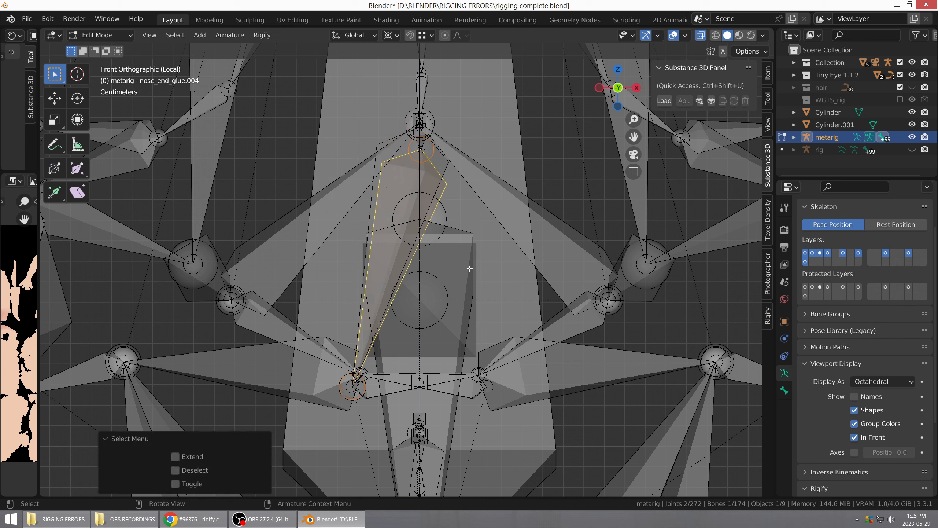
{"action": "mouse_move", "coordinate": [373, 407]}
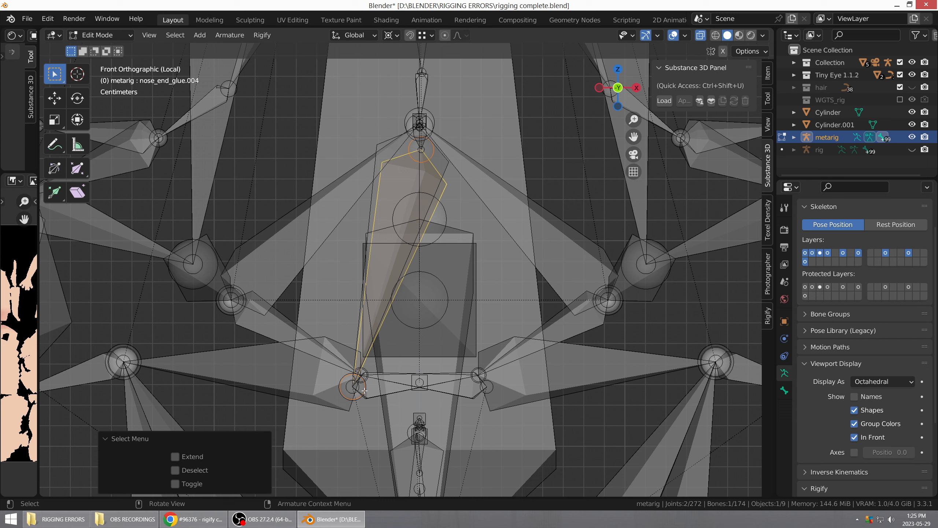
{"action": "left_click", "coordinate": [477, 378]}
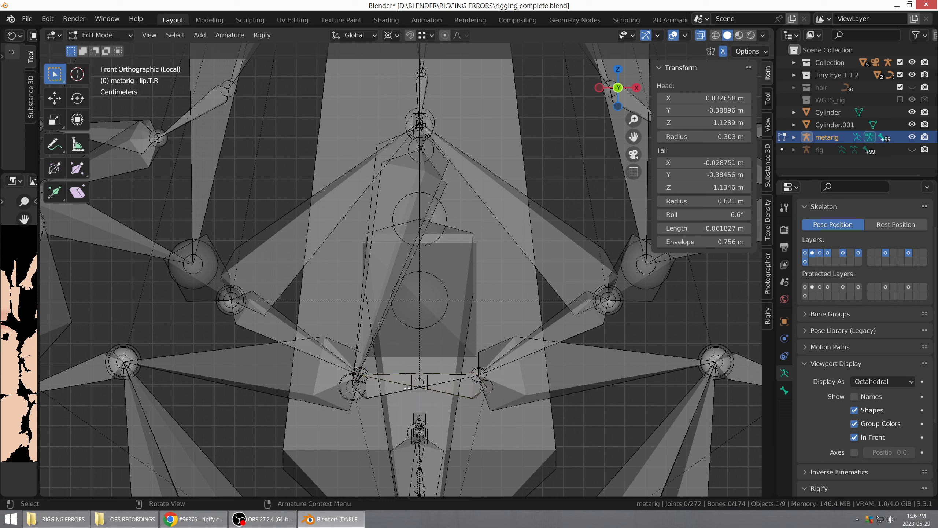
- Circle-select the lip corner joint and trial-move lip.T.R's head toward the mouth centre, then revert it
{"action": "key", "text": "c"}
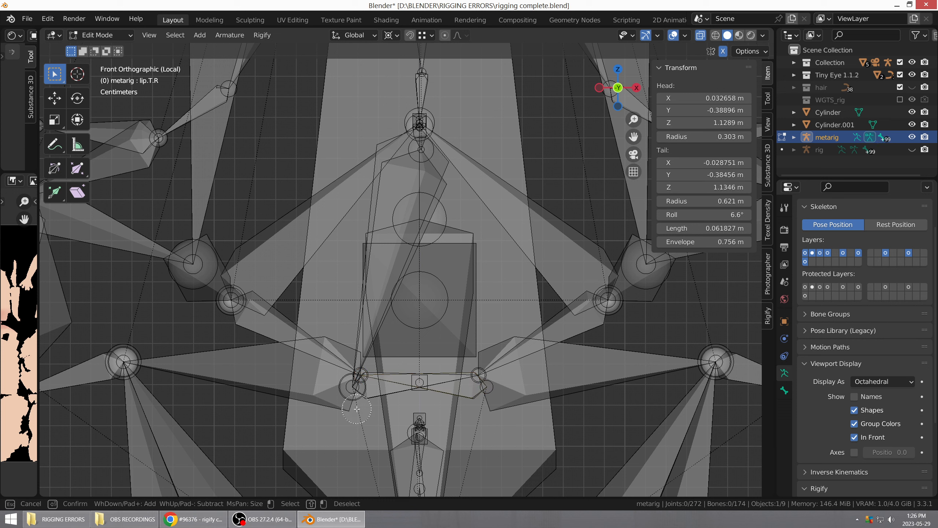
{"action": "mouse_move", "coordinate": [331, 420]}
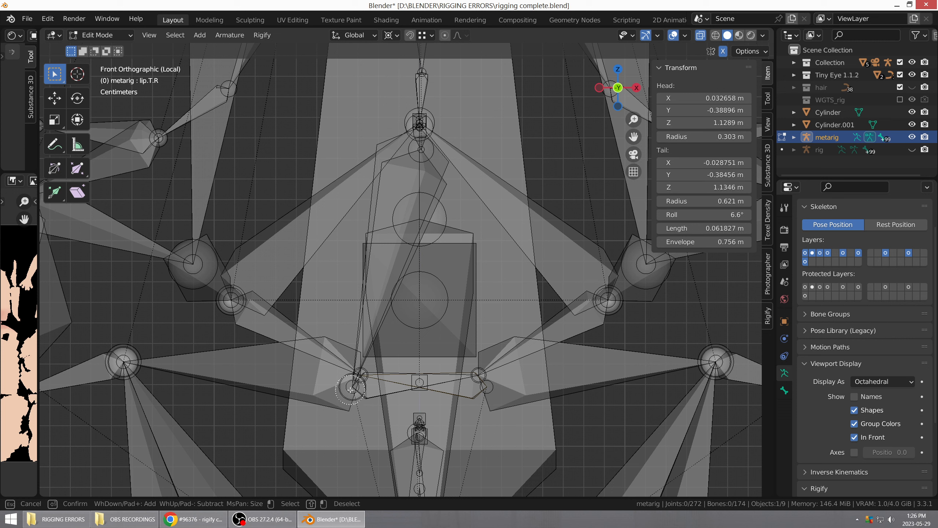
{"action": "left_click", "coordinate": [349, 390]}
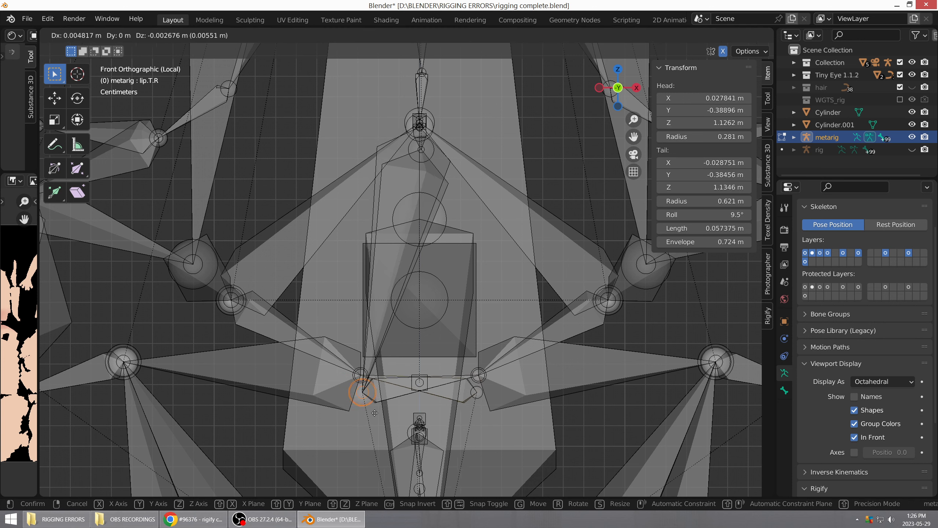
{"action": "left_click_drag", "start_coordinate": [363, 390], "coordinate": [424, 373]}
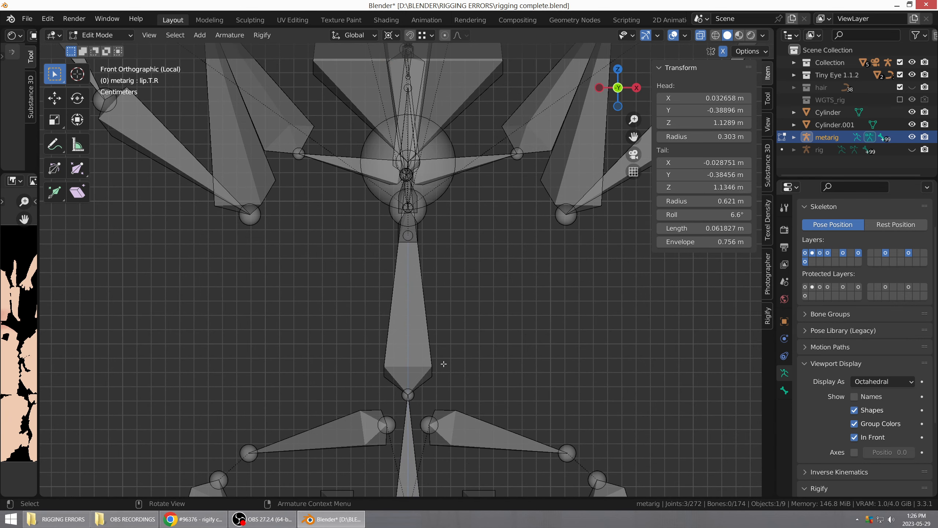
{"action": "mouse_move", "coordinate": [458, 375]}
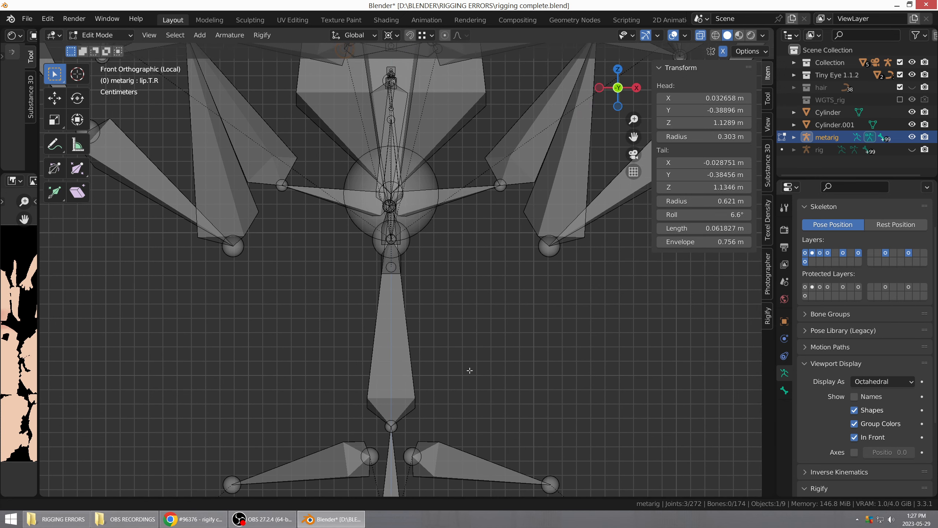
- With Vertex snapping on, move lip.T.R's head along X onto the midline so Head X reads 0 m
{"action": "key", "text": "g"}
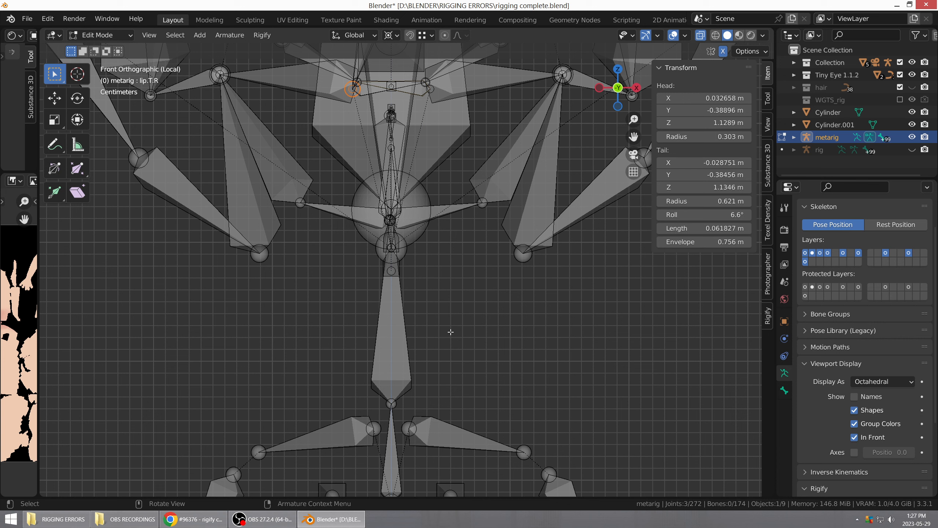
{"action": "left_click", "coordinate": [428, 36]}
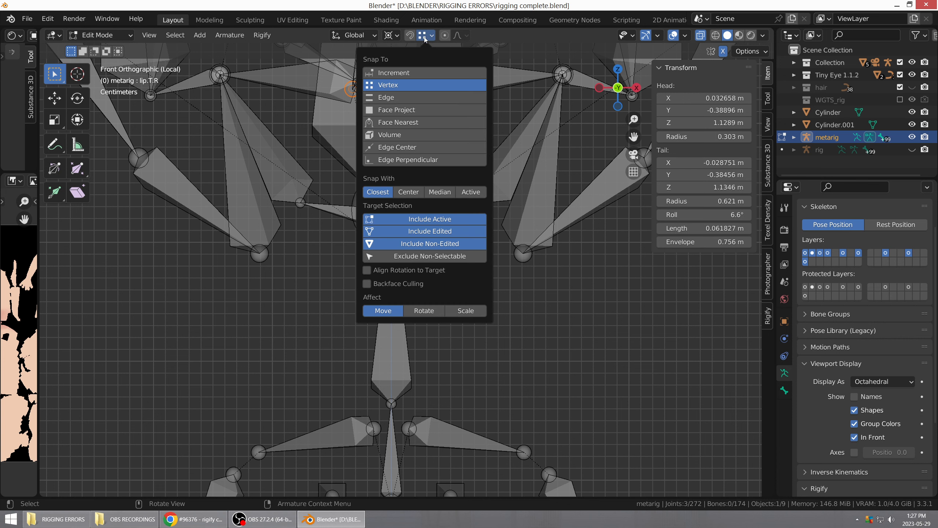
{"action": "mouse_move", "coordinate": [449, 187]}
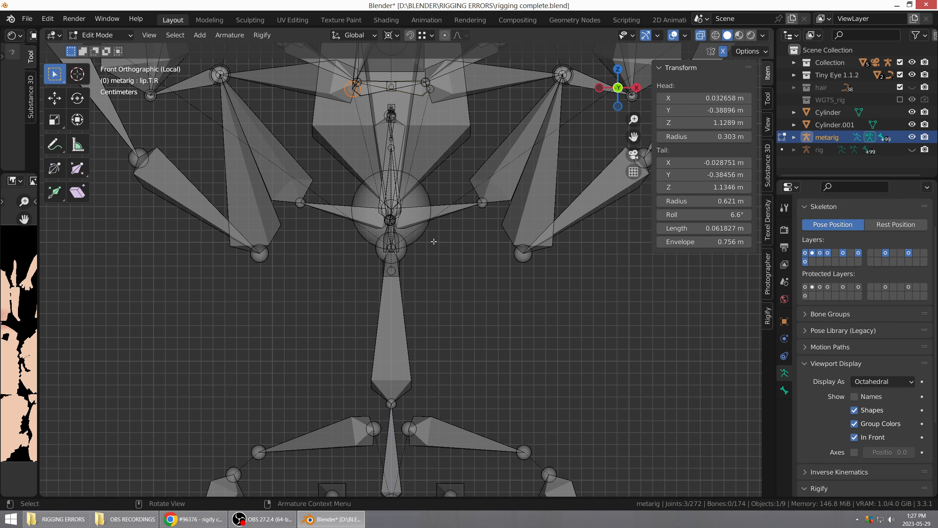
{"action": "key", "text": "g"}
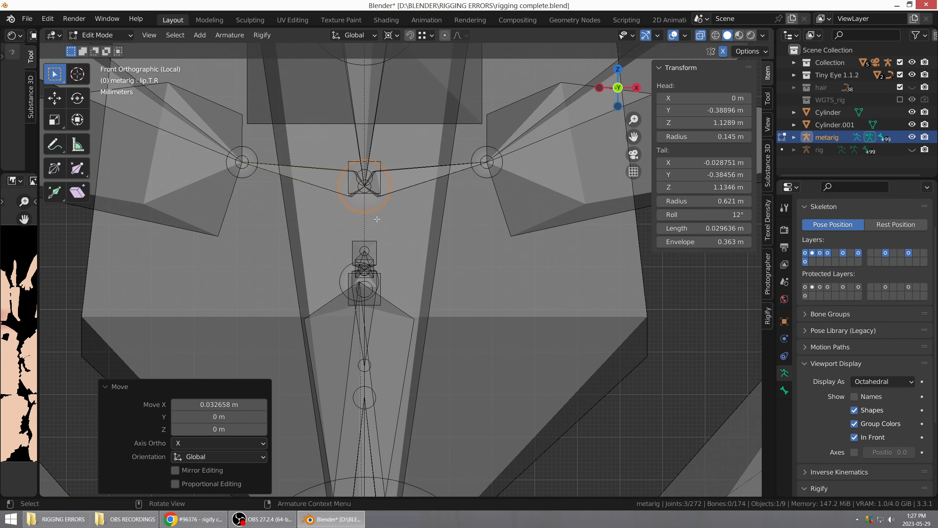
{"action": "scroll", "scroll_direction": "down", "scroll_amount": 3}
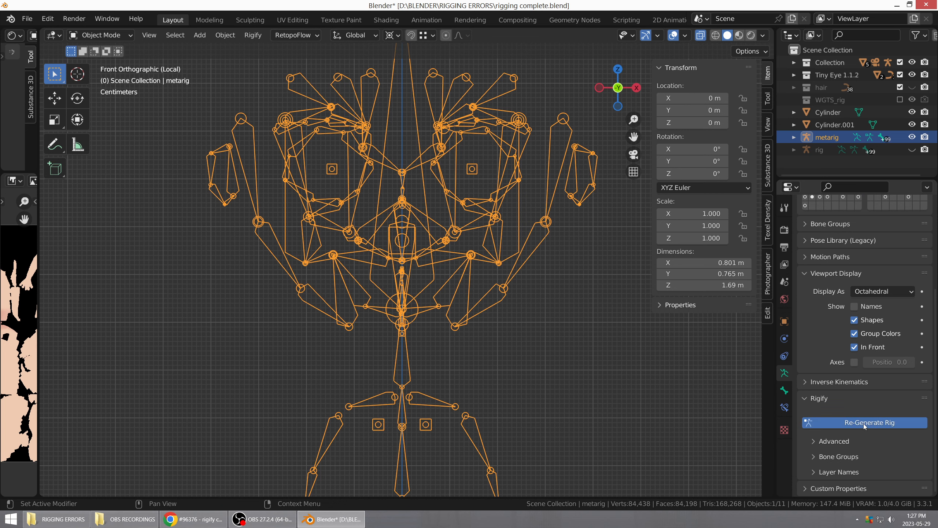
- Regenerate the rig from the metarig successfully, then pick the metarig again for bone editing
{"action": "left_click", "coordinate": [869, 422]}
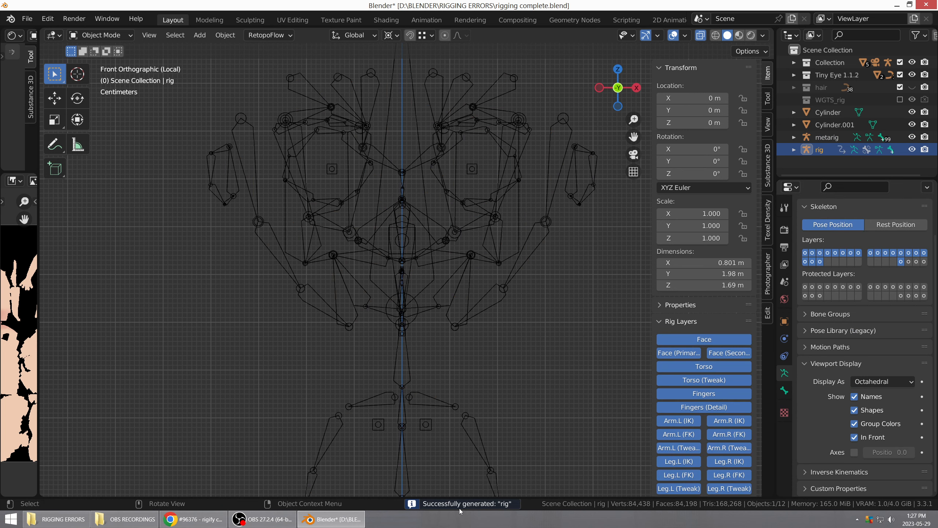
{"action": "mouse_move", "coordinate": [500, 519]}
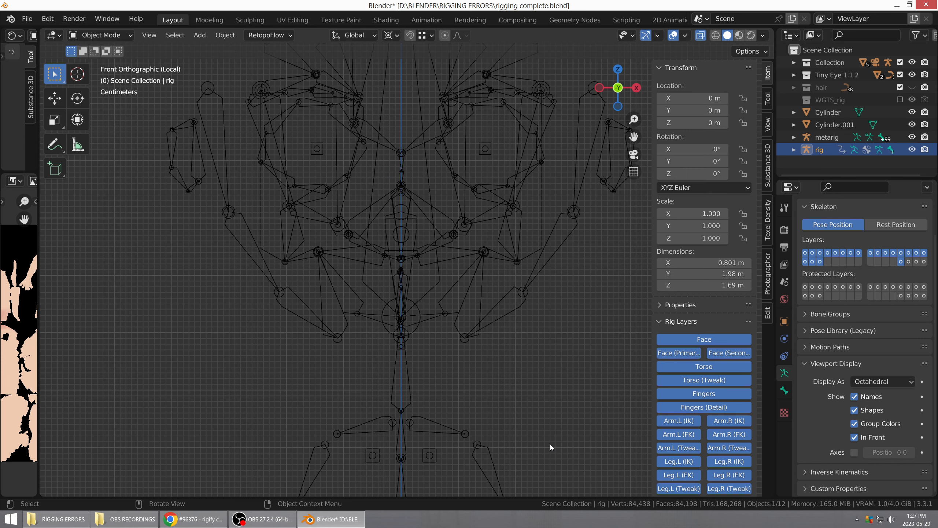
{"action": "left_click", "coordinate": [827, 137]}
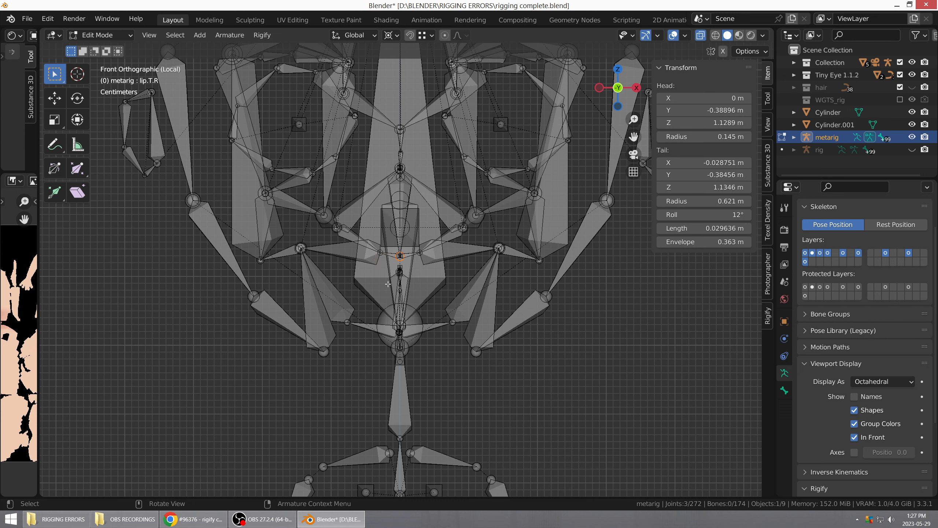
{"action": "mouse_move", "coordinate": [462, 377]}
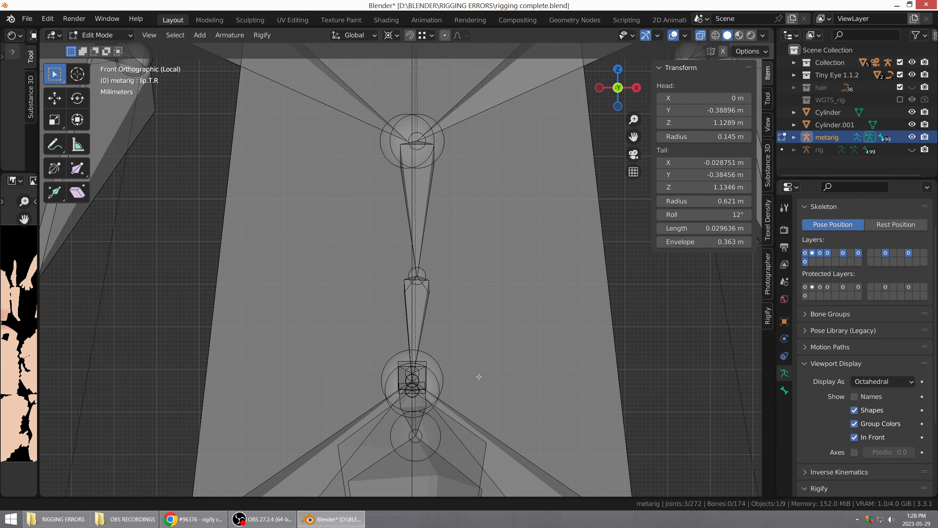
- Zoom onto the mouth and select the central nose, lip and jaw bones along the face midline
{"action": "scroll", "scroll_direction": "down", "scroll_amount": 3}
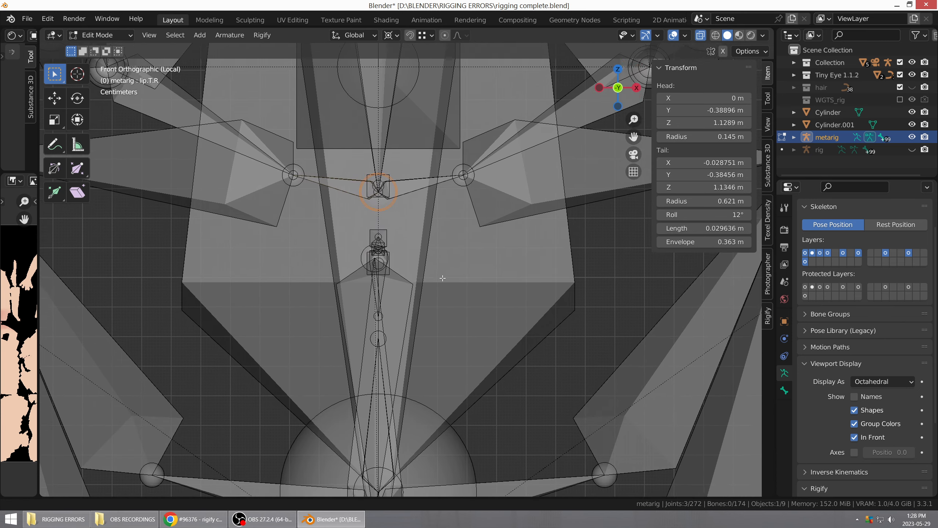
{"action": "scroll", "scroll_direction": "down", "scroll_amount": 3}
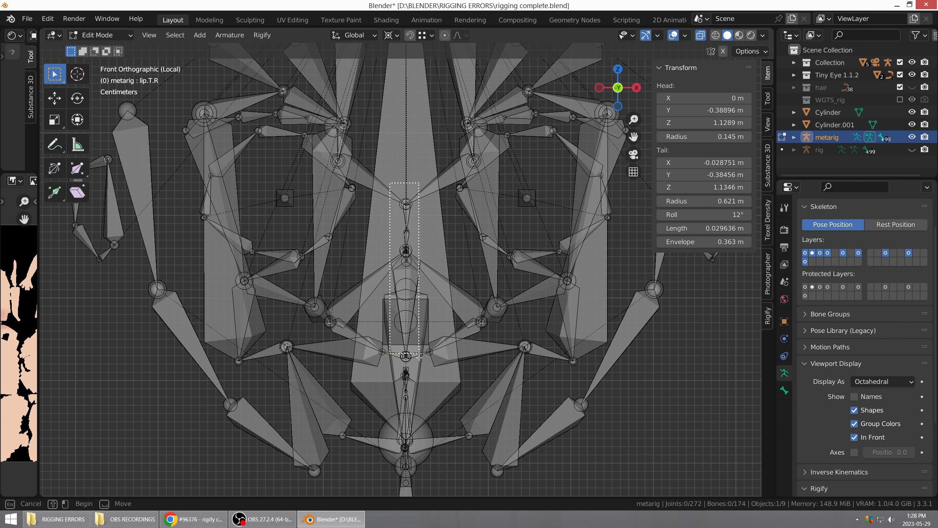
{"action": "left_click", "coordinate": [423, 430]}
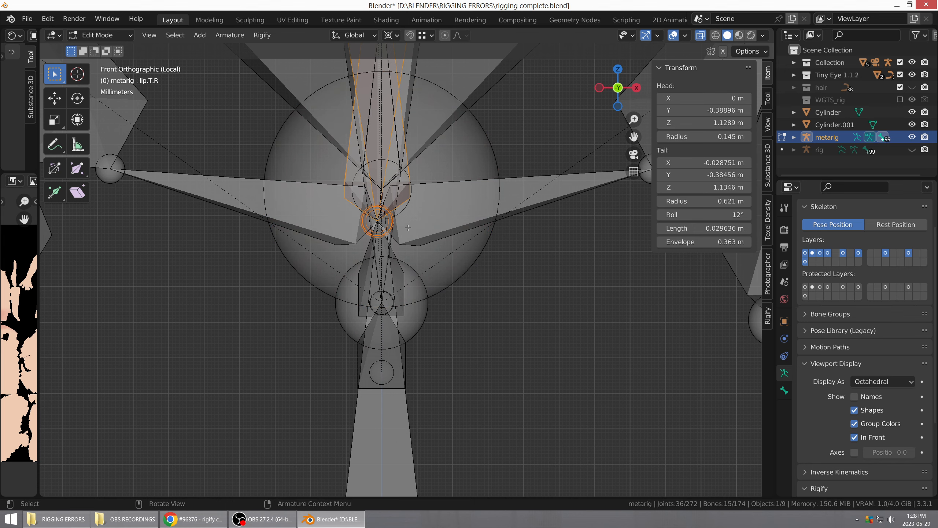
{"action": "mouse_move", "coordinate": [421, 233]}
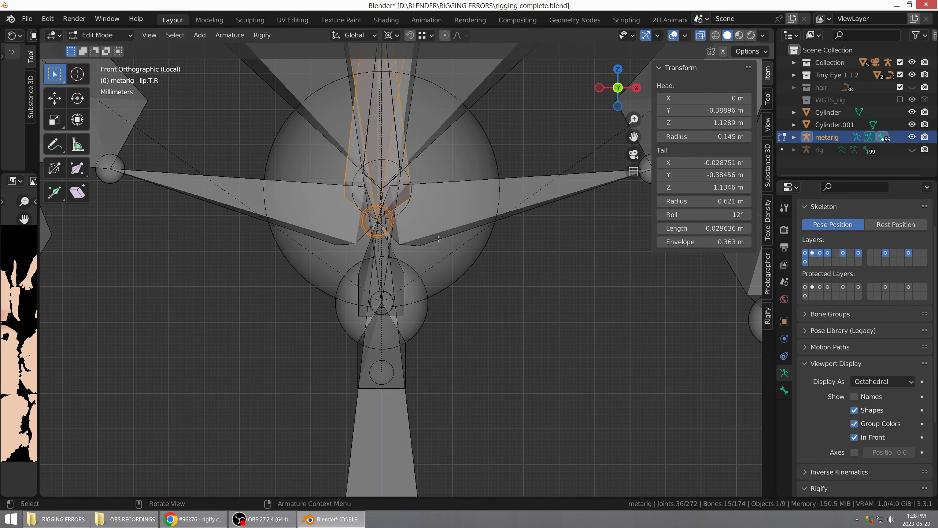
{"action": "scroll", "scroll_direction": "down", "scroll_amount": 3}
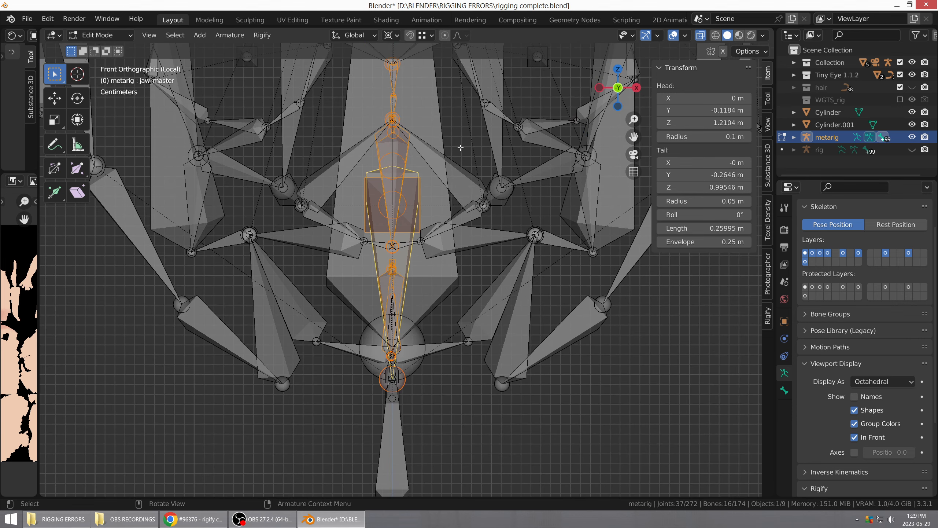
{"action": "scroll", "scroll_direction": "down", "scroll_amount": 3}
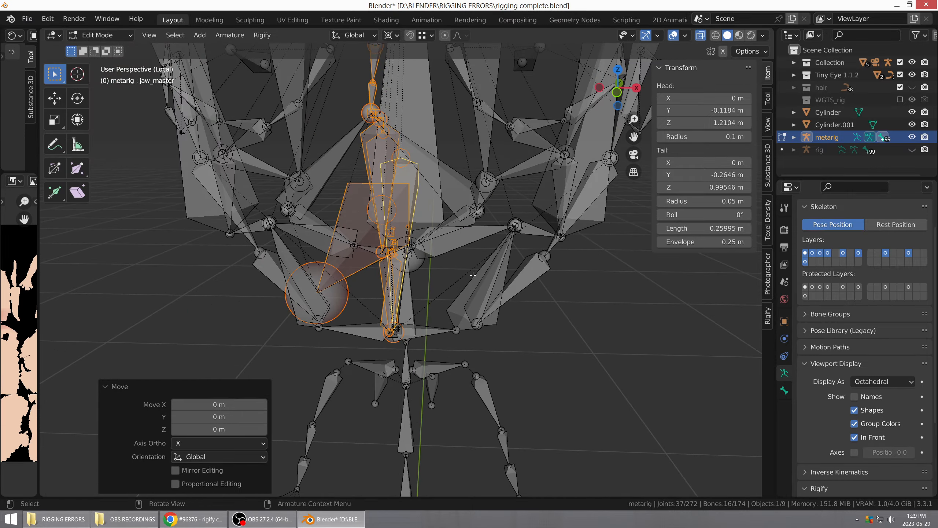
- Move the midline bones to X 0, orbit to check alignment from below, and clear their roll to 0°
{"action": "left_click_drag", "start_coordinate": [473, 276], "coordinate": [479, 269]}
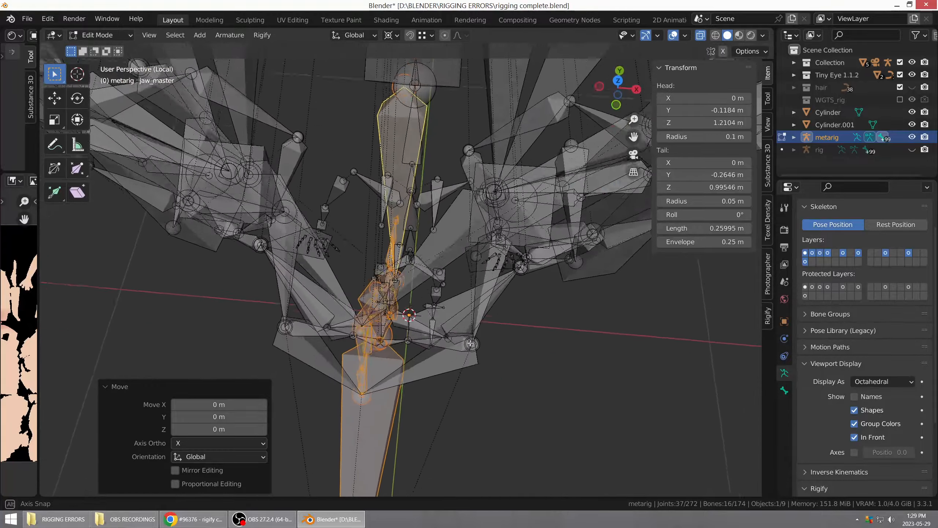
{"action": "left_click_drag", "start_coordinate": [406, 239], "coordinate": [407, 329]}
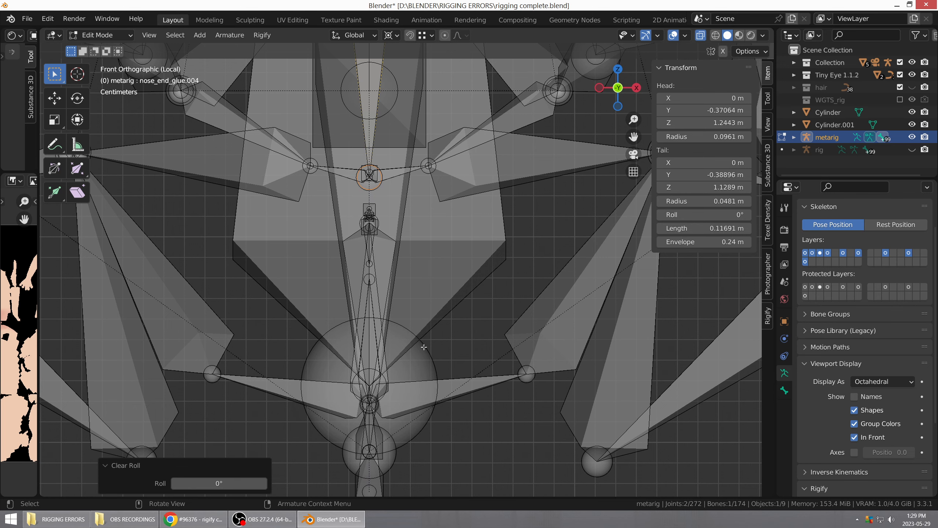
{"action": "scroll", "scroll_direction": "down", "scroll_amount": 3}
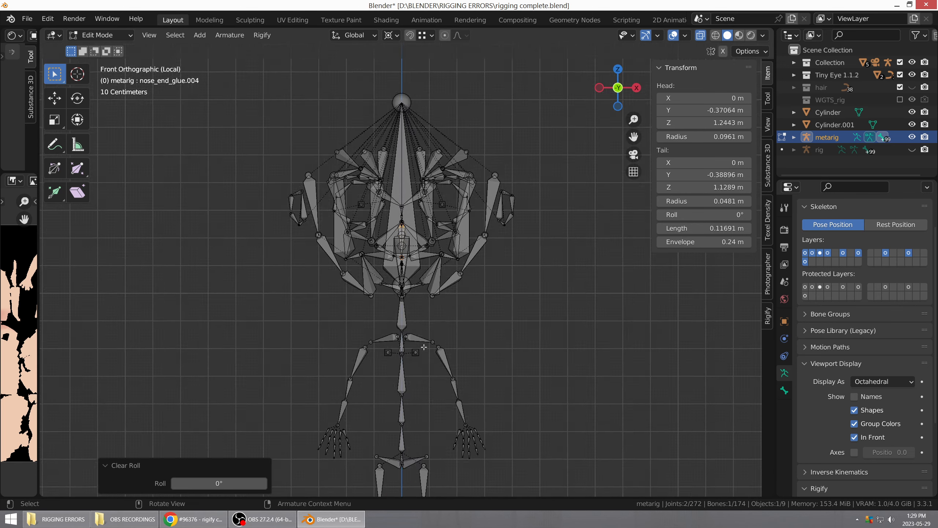
{"action": "mouse_move", "coordinate": [487, 375]}
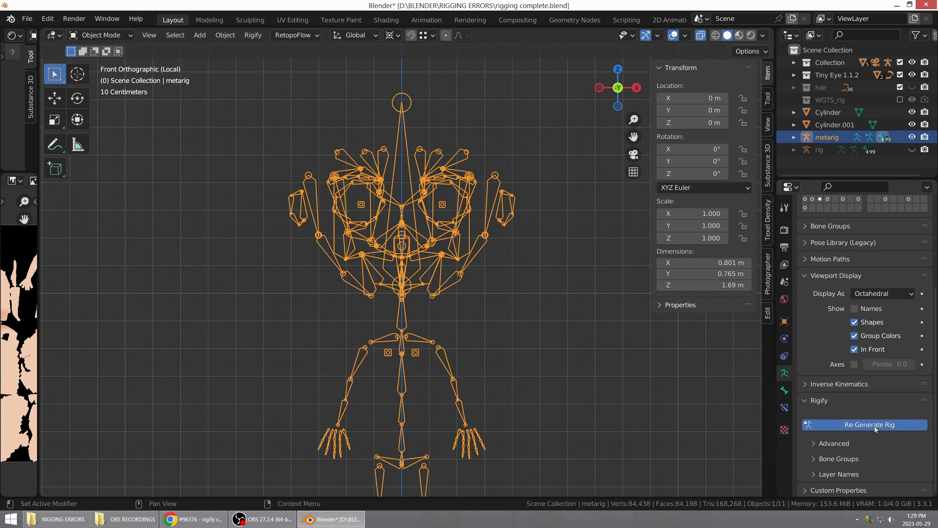
- Regenerate the rig from the corrected metarig, reporting successful generation of "rig"
{"action": "left_click", "coordinate": [865, 424]}
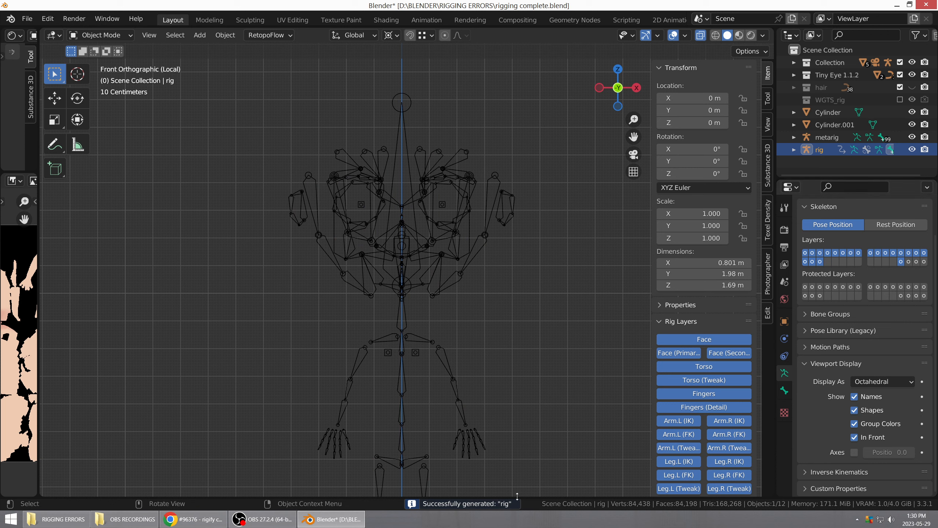
{"action": "mouse_move", "coordinate": [525, 347]}
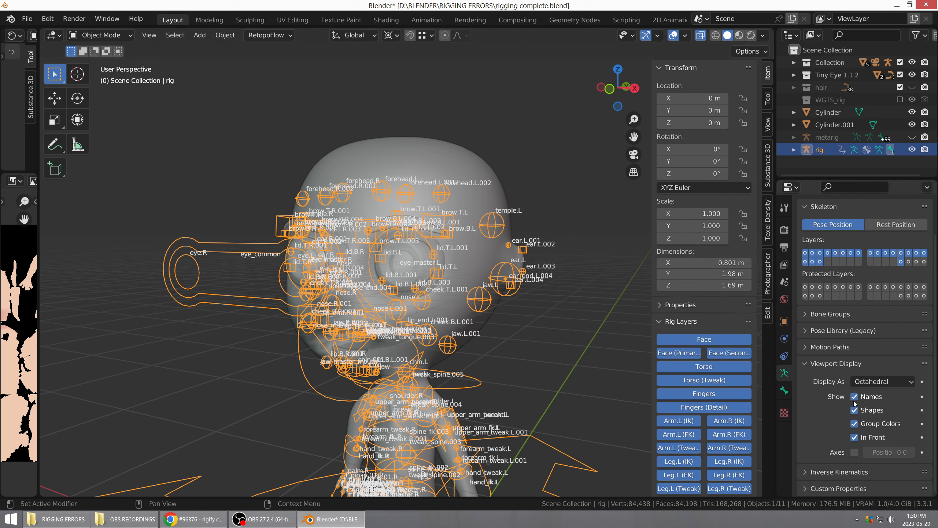
{"action": "mouse_move", "coordinate": [844, 371]}
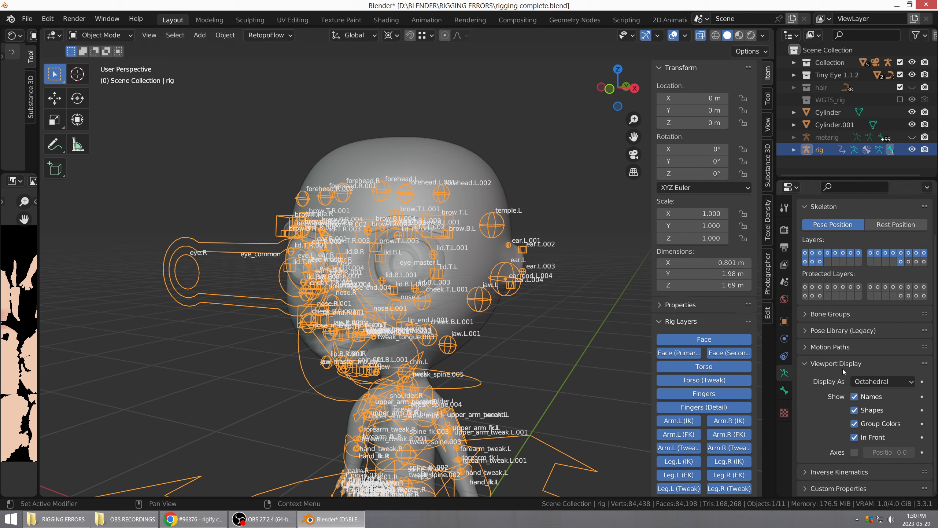
{"action": "mouse_move", "coordinate": [784, 373]}
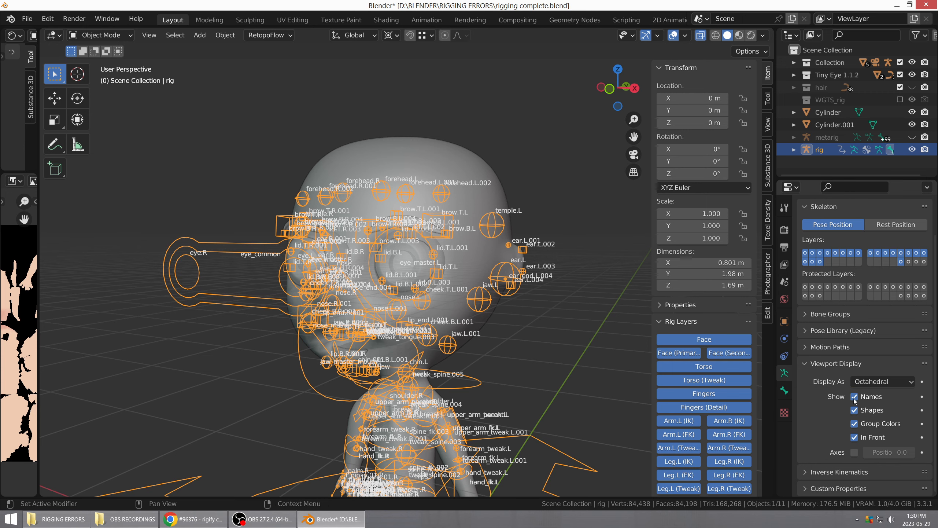
- Turn off bone name labels under Viewport Display for the rig shown over the character head
{"action": "left_click", "coordinate": [854, 397]}
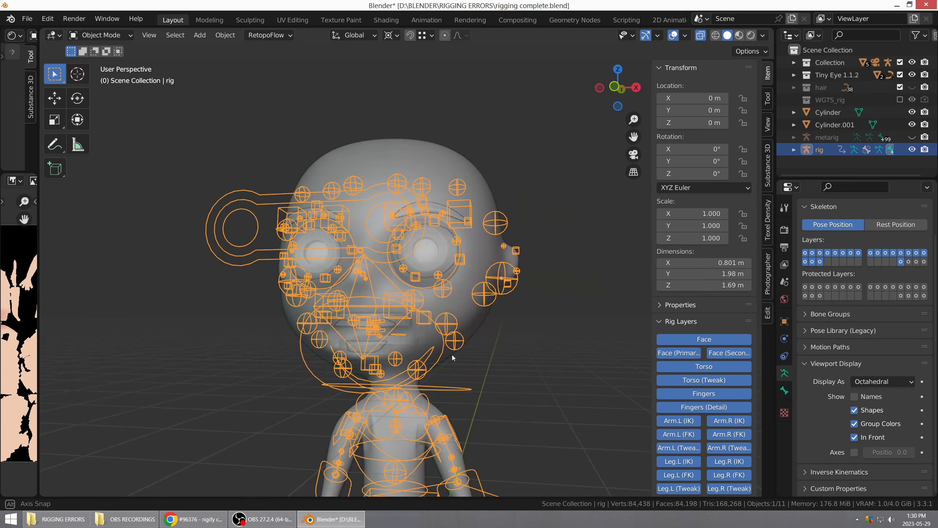